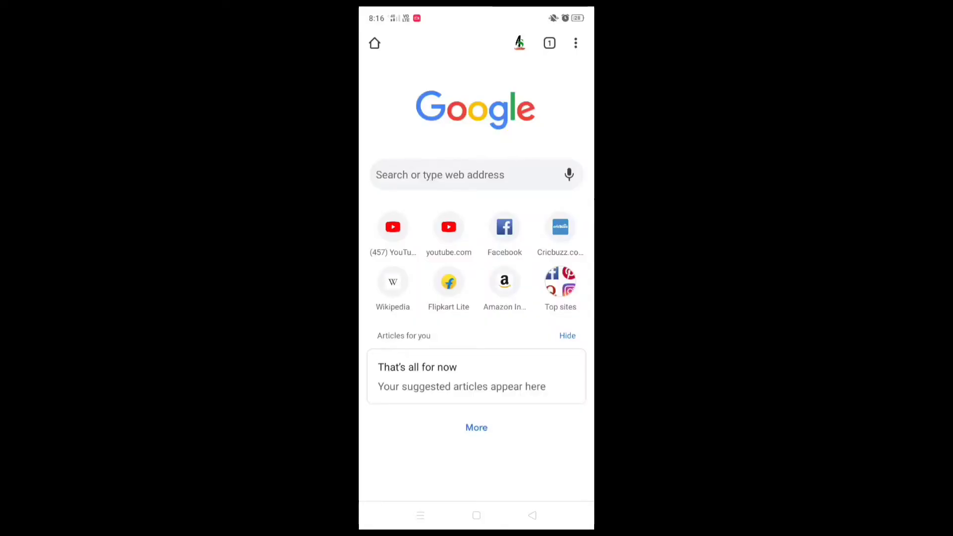
click(476, 174)
text(www.youtube.com)
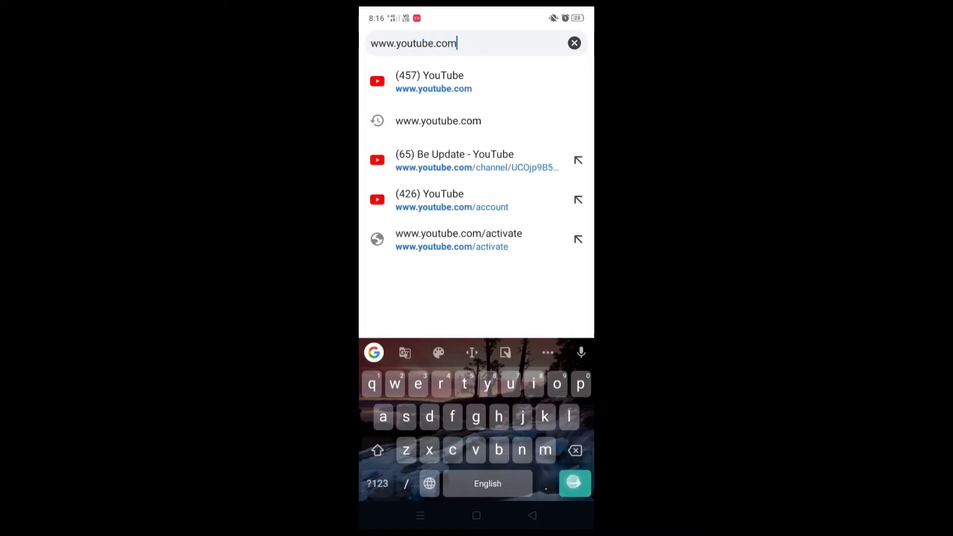
click(433, 82)
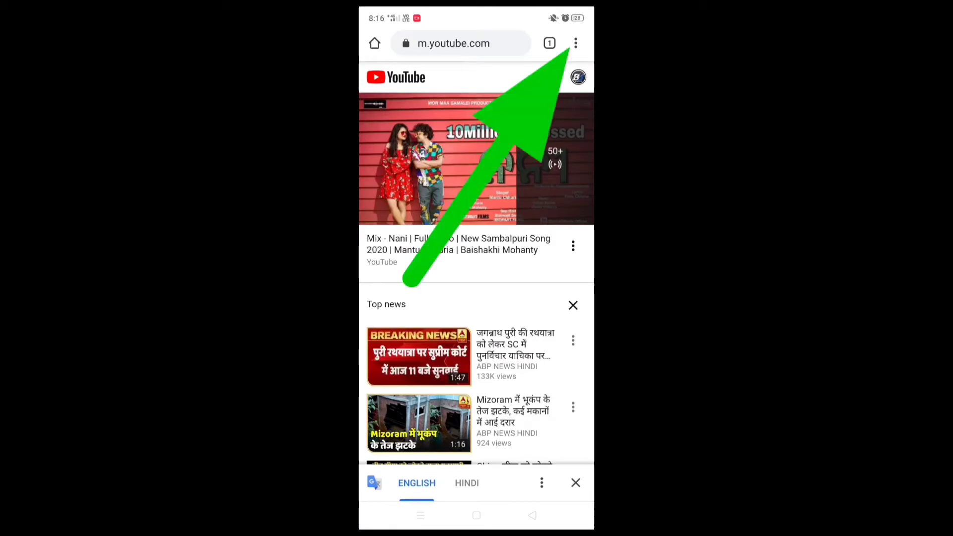
Step: Switch to the desktop site and enter YouTube Studio from the profile avatar menu
click(574, 43)
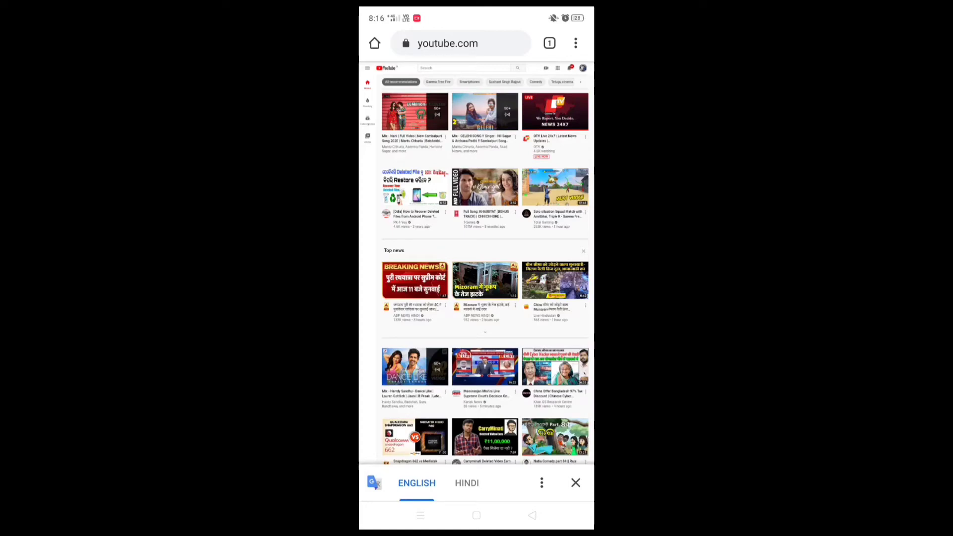
scroll(down, 3)
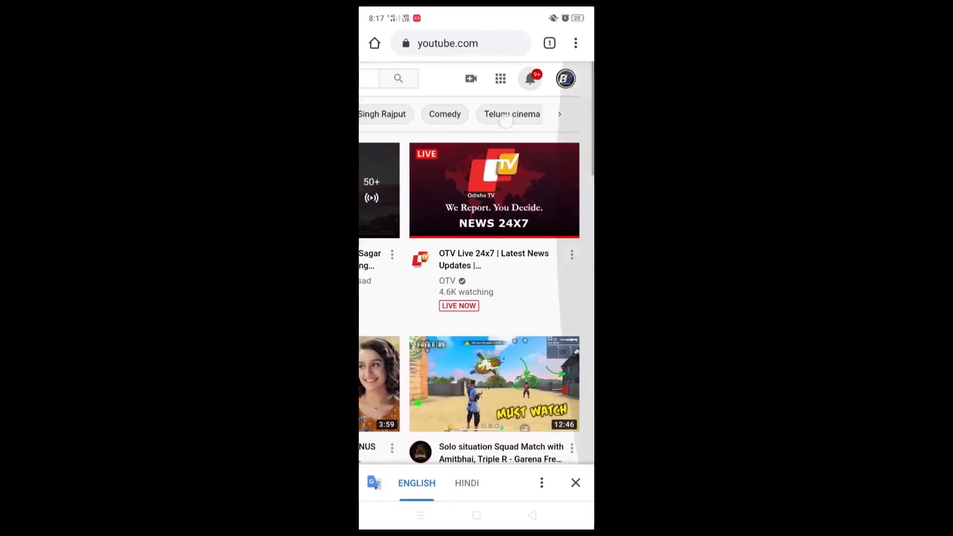
click(565, 78)
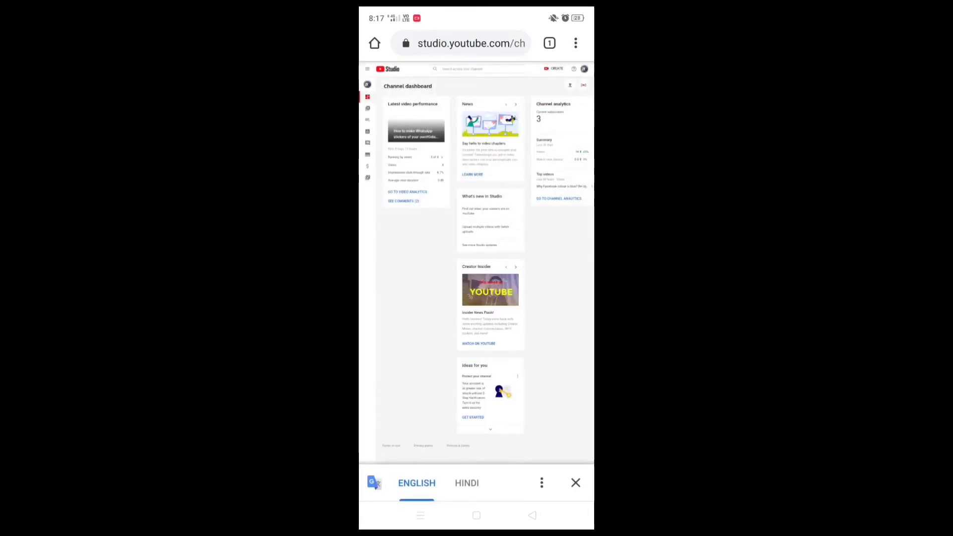
Step: Open Settings from the sidebar, landing on the General section with US Dollar currency
click(574, 483)
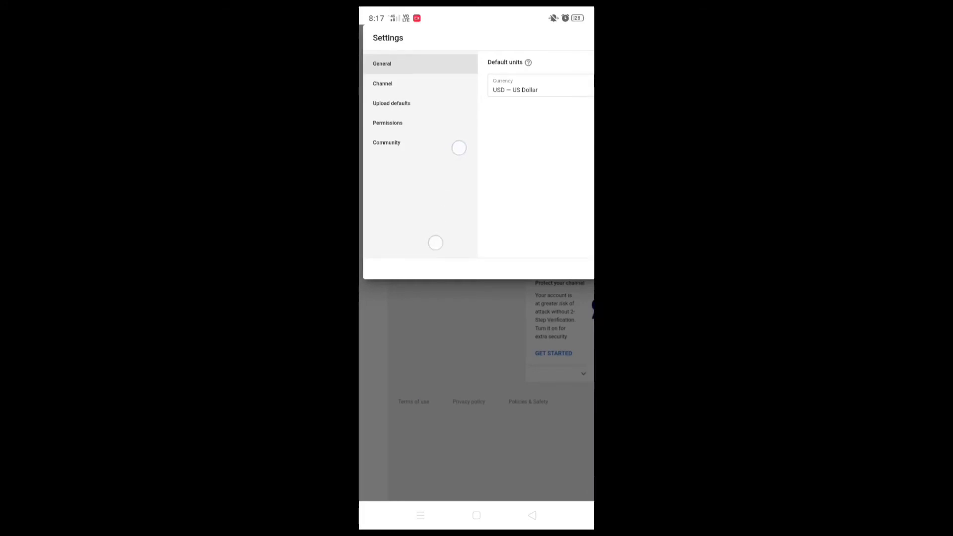
Step: Go to the Channel section's Advanced settings tab showing the subscriber count option
click(382, 83)
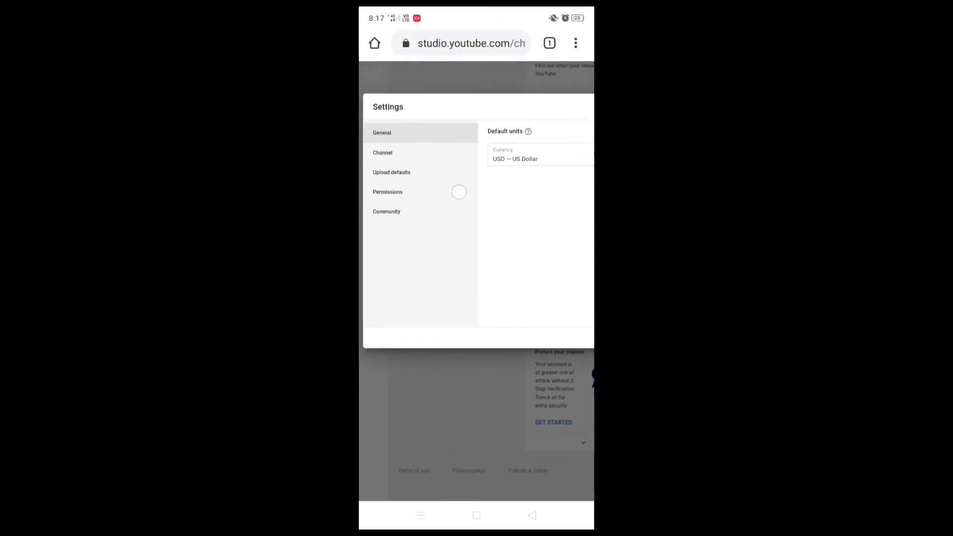
click(382, 152)
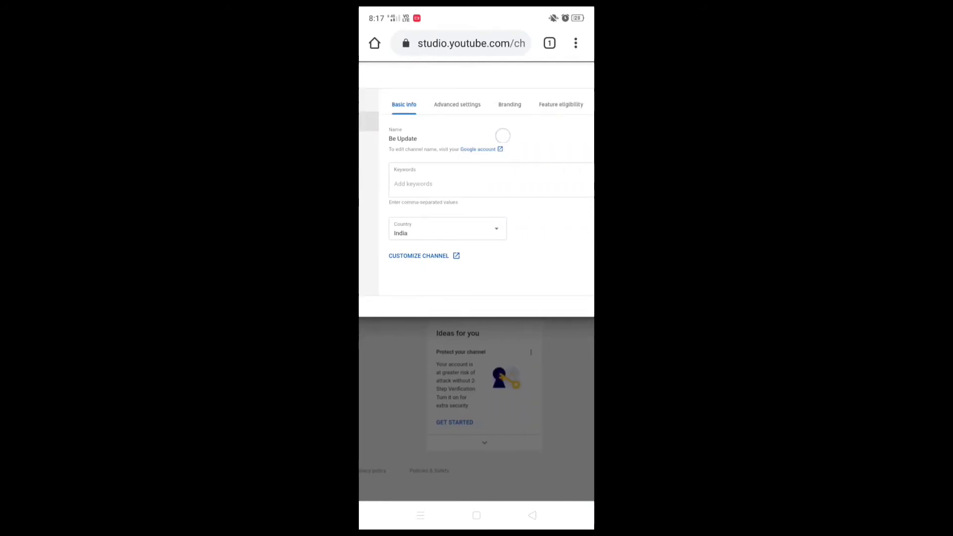
click(456, 104)
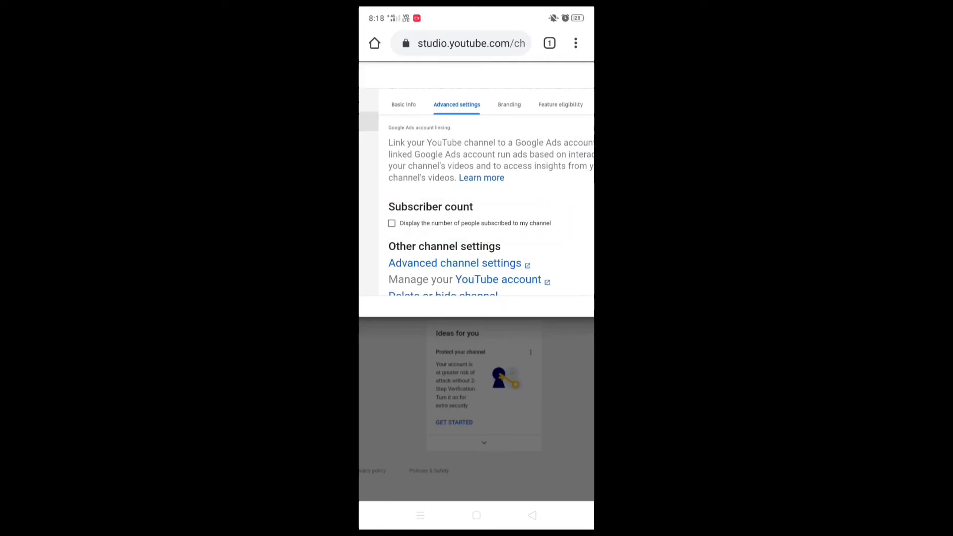
Step: Toggle 'Display the number of people subscribed to my channel' repeatedly, leaving it unchecked
click(391, 223)
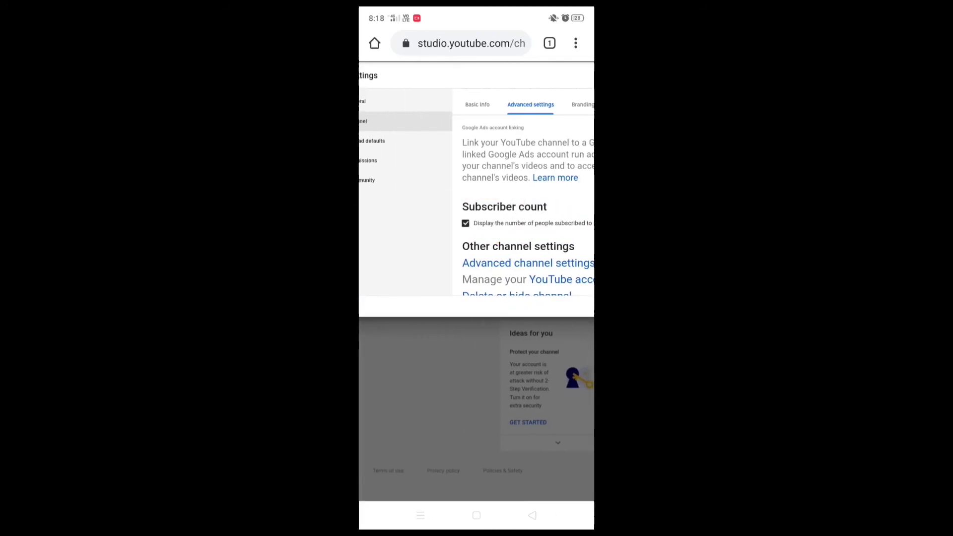
click(465, 223)
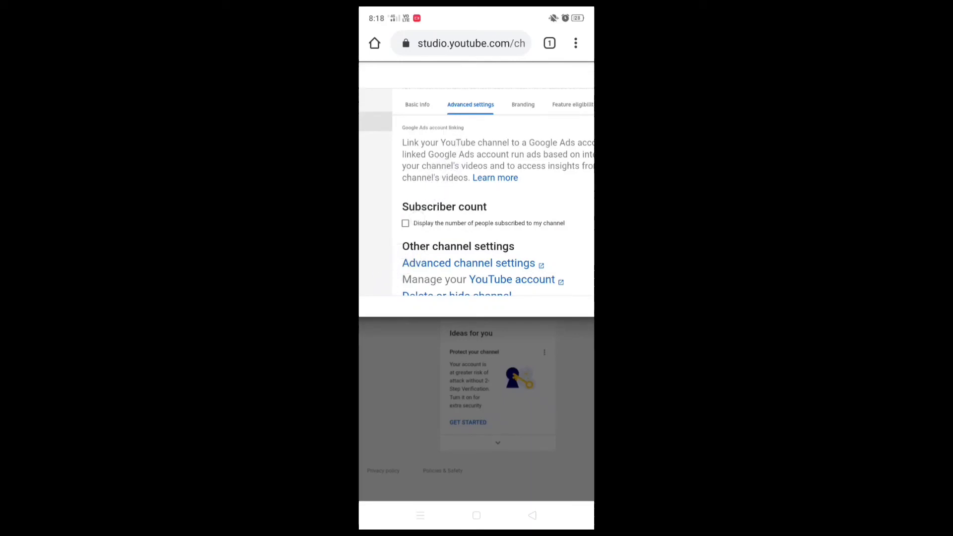
click(405, 223)
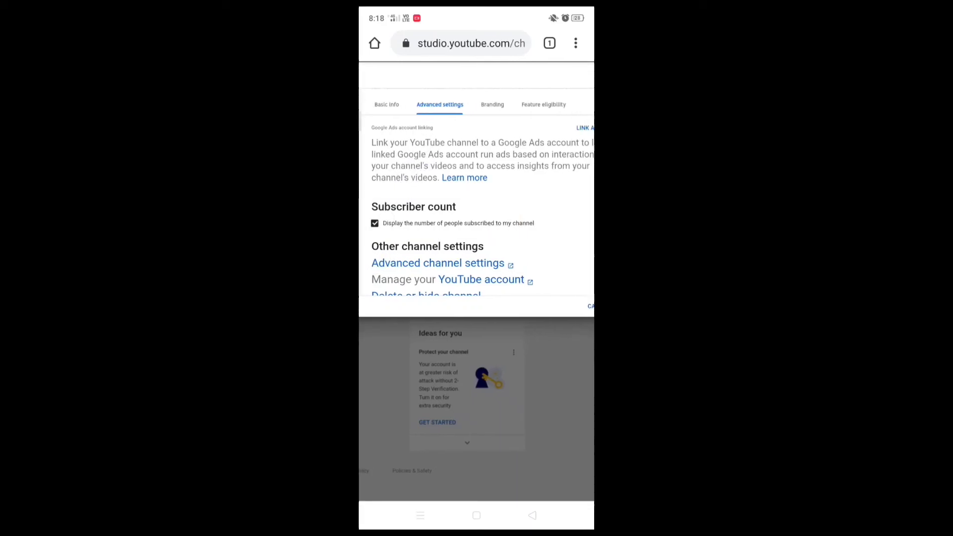
click(374, 223)
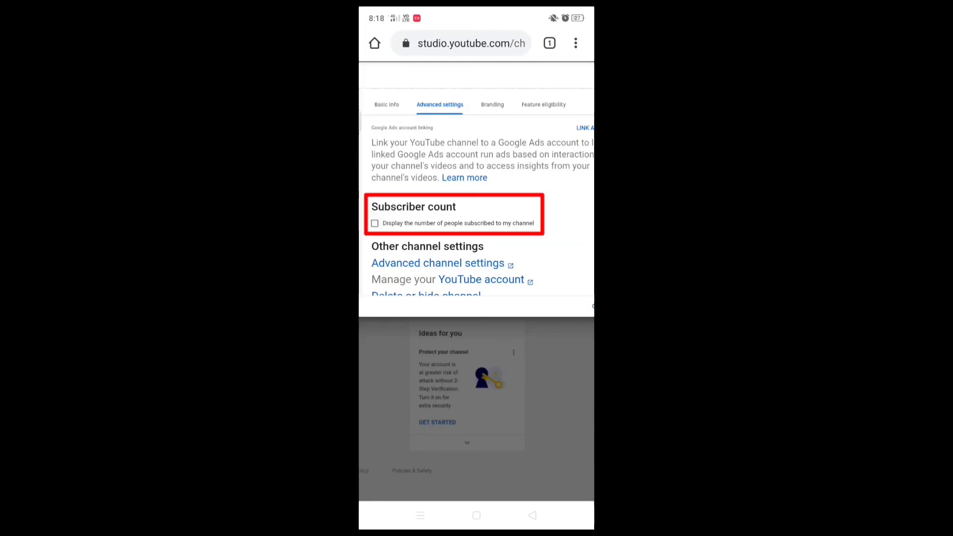
click(374, 223)
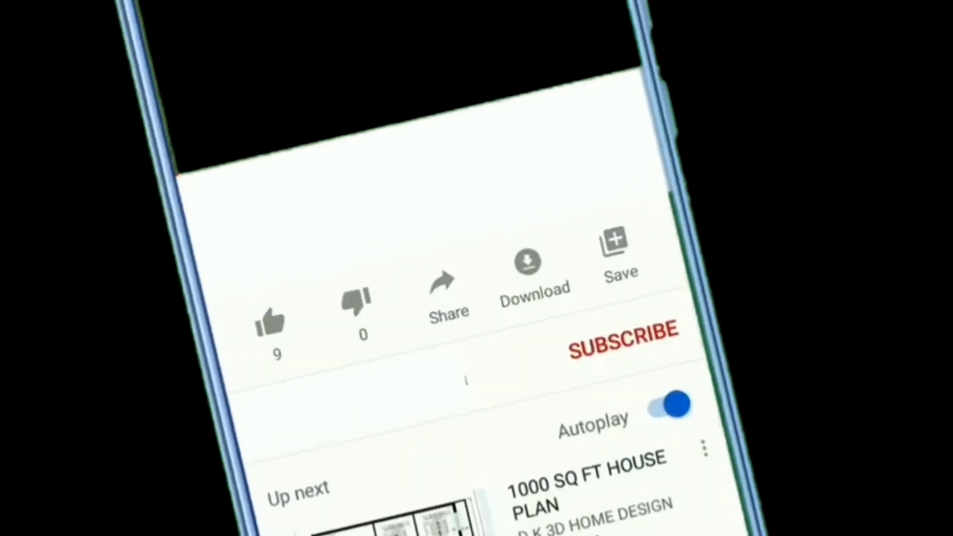
Step: Like the house plan video and subscribe to its channel, with no subscriber number shown
click(270, 319)
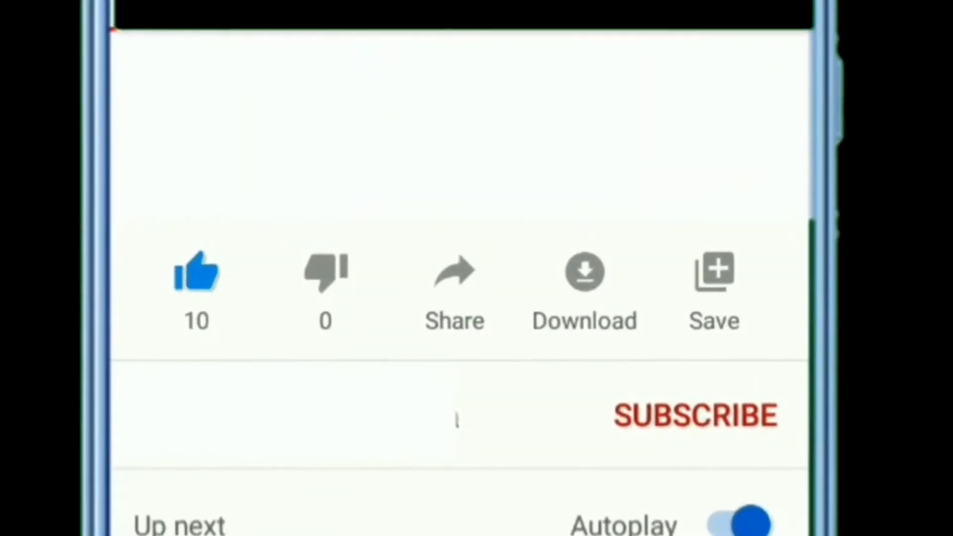
click(695, 416)
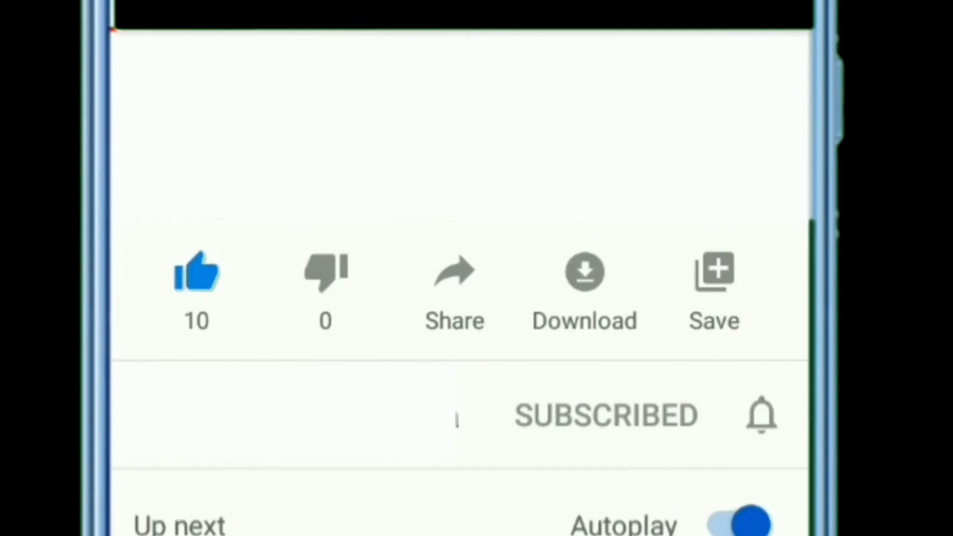